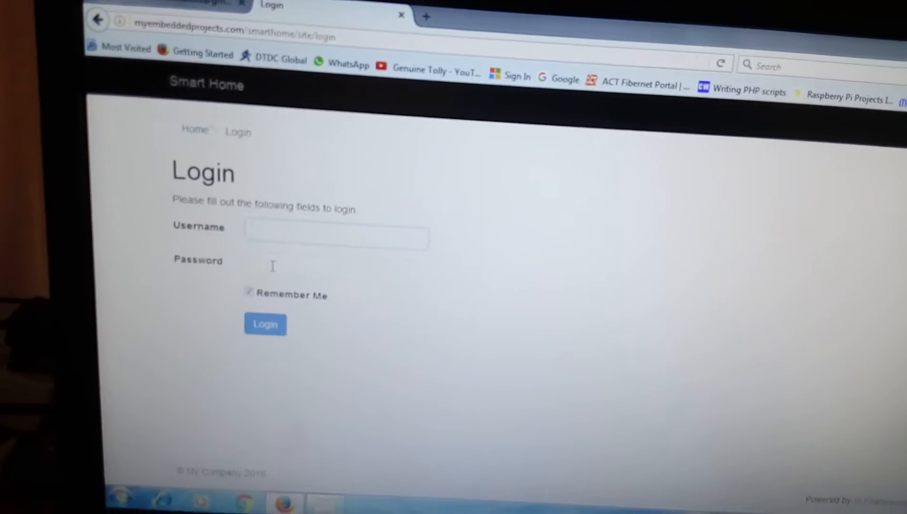
# Step: Log in with the smarthome username and password to reach the 3D floor plan
pyautogui.write('smarthome')
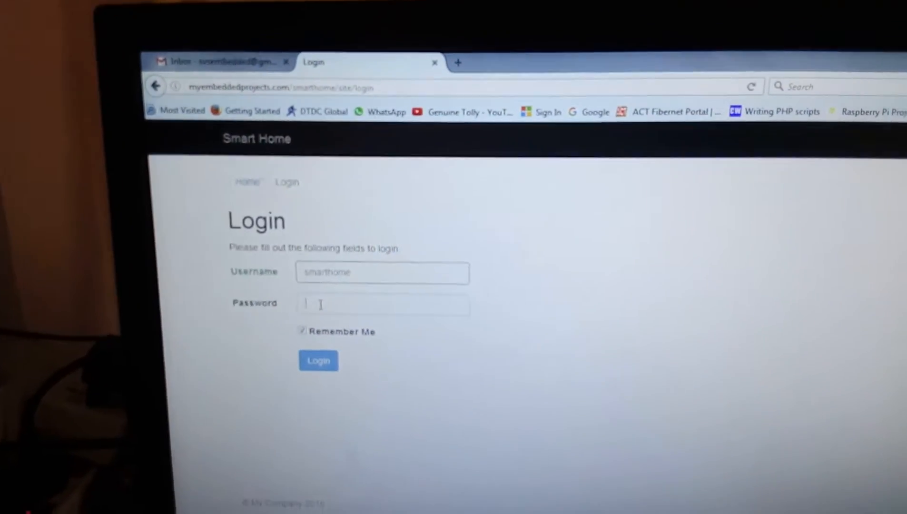
pyautogui.write('***')
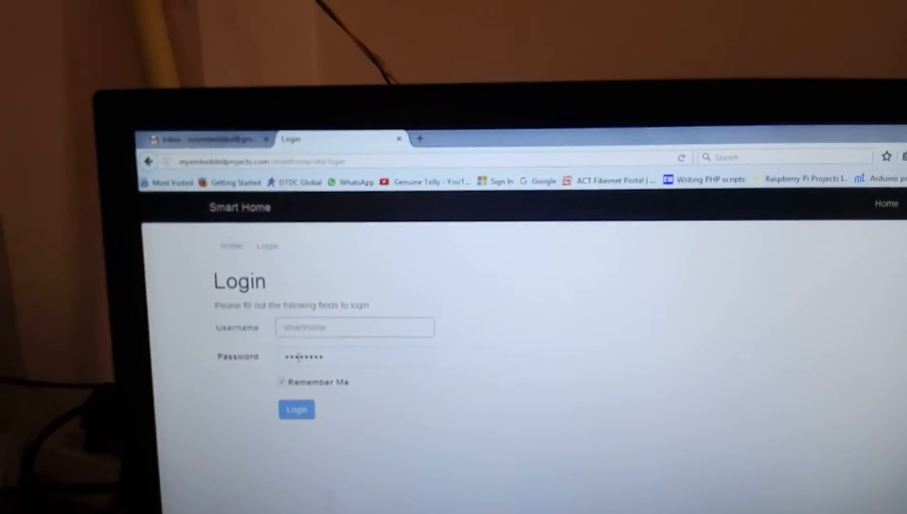
pyautogui.click(296, 409)
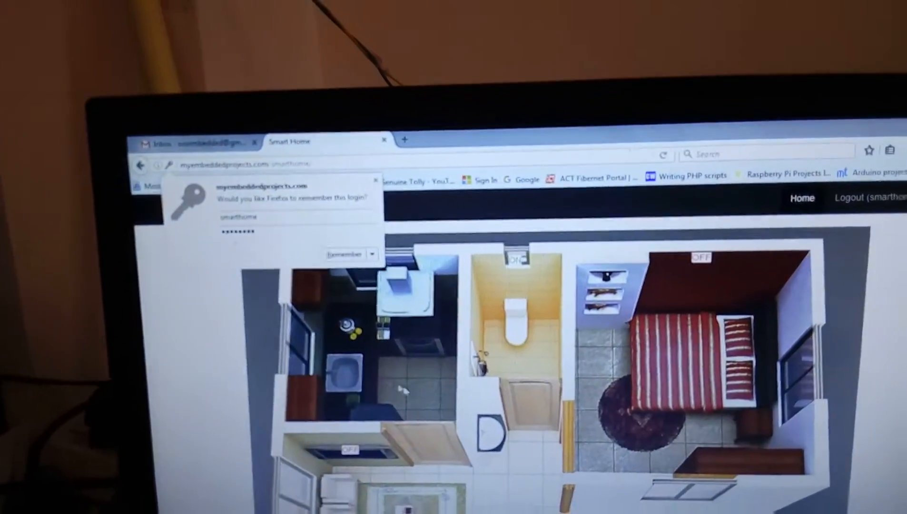